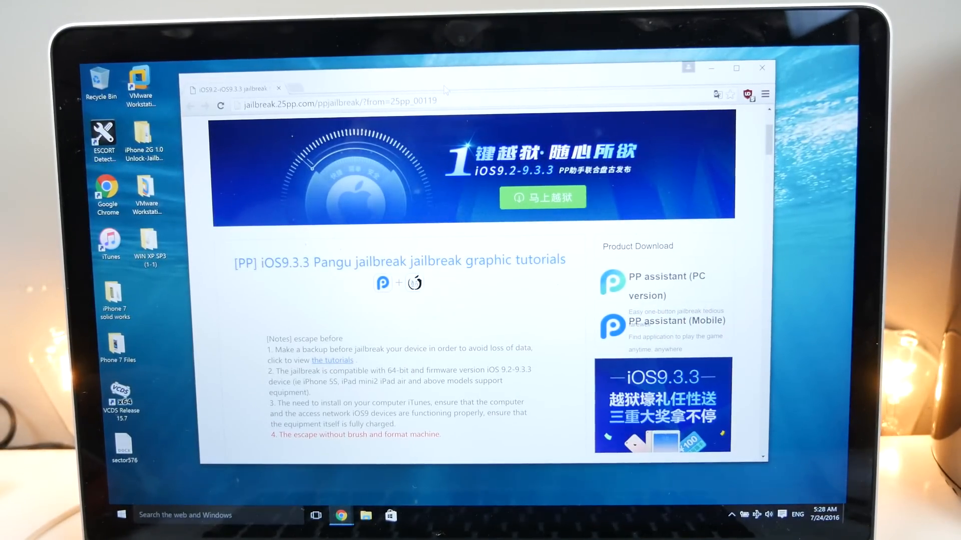
Scroll the jailbreak.25pp.com page to reach the PP Assistant PC installer download
scroll(down, 3)
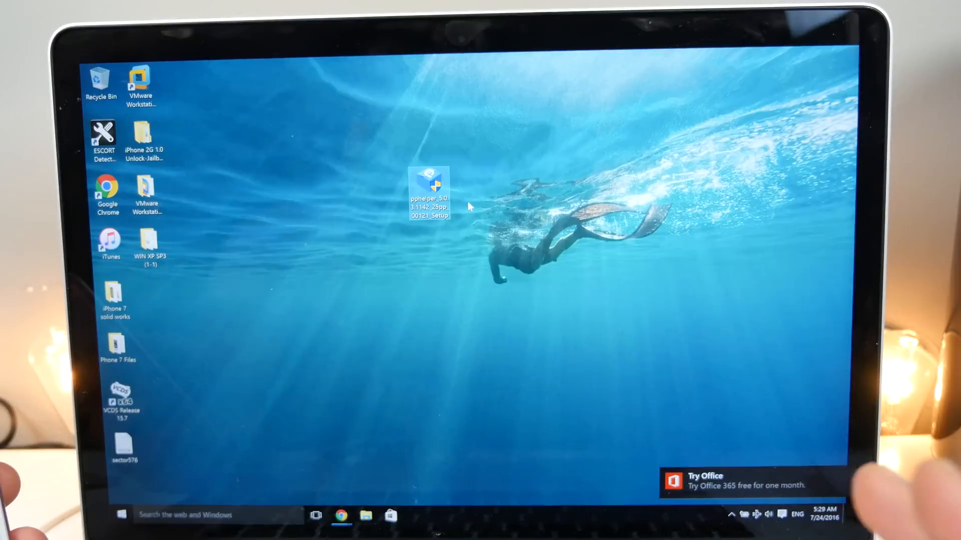
Run the pphelper installer from the desktop, install PP Assistant 5.0 and launch it
right_click(428, 182)
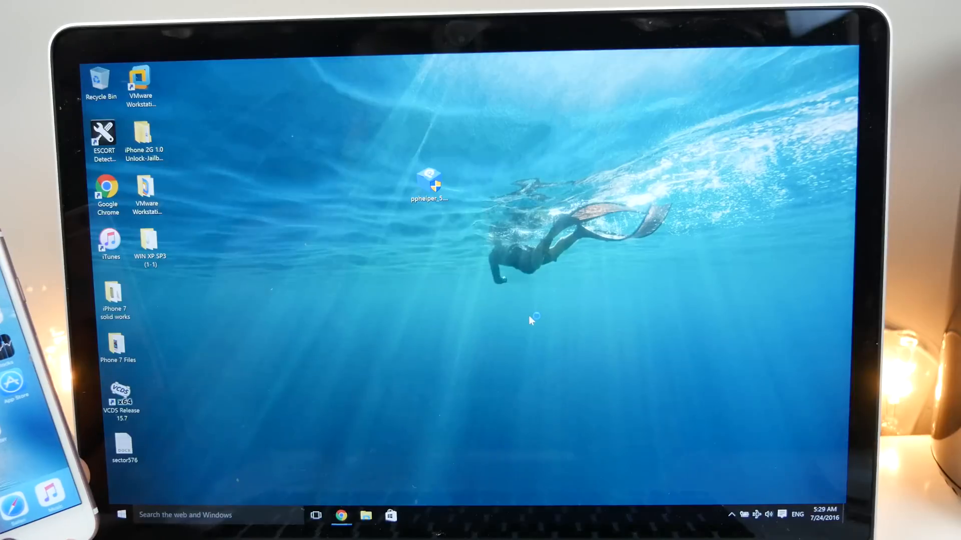
double_click(430, 185)
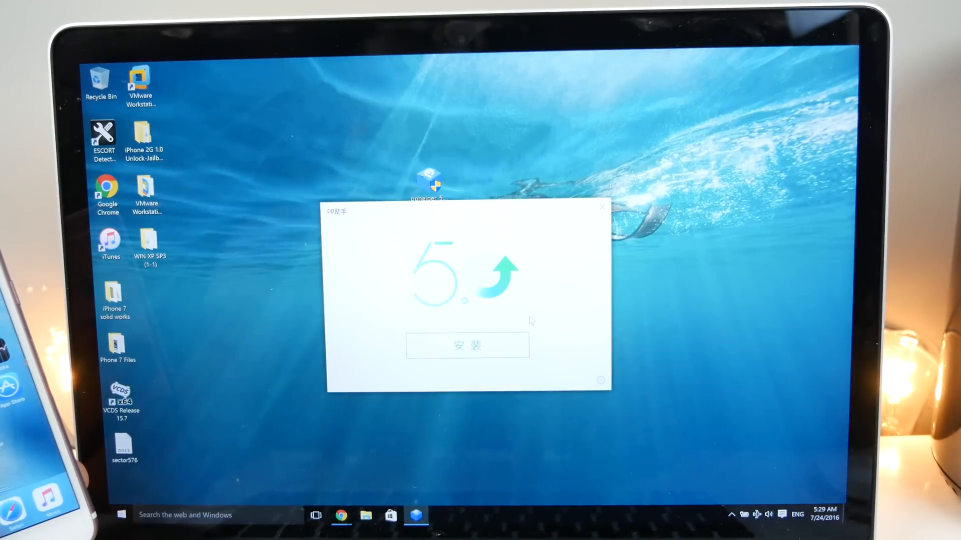
click(467, 346)
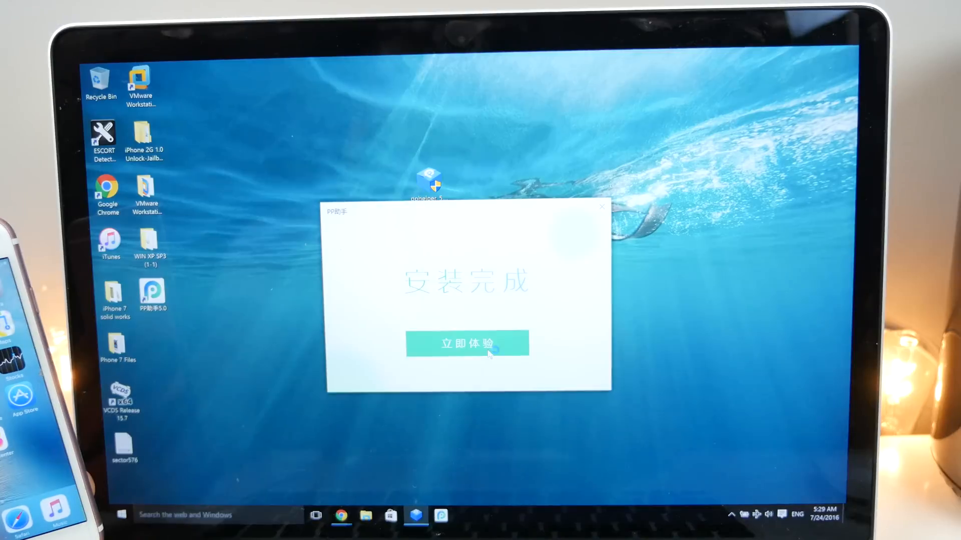
click(466, 343)
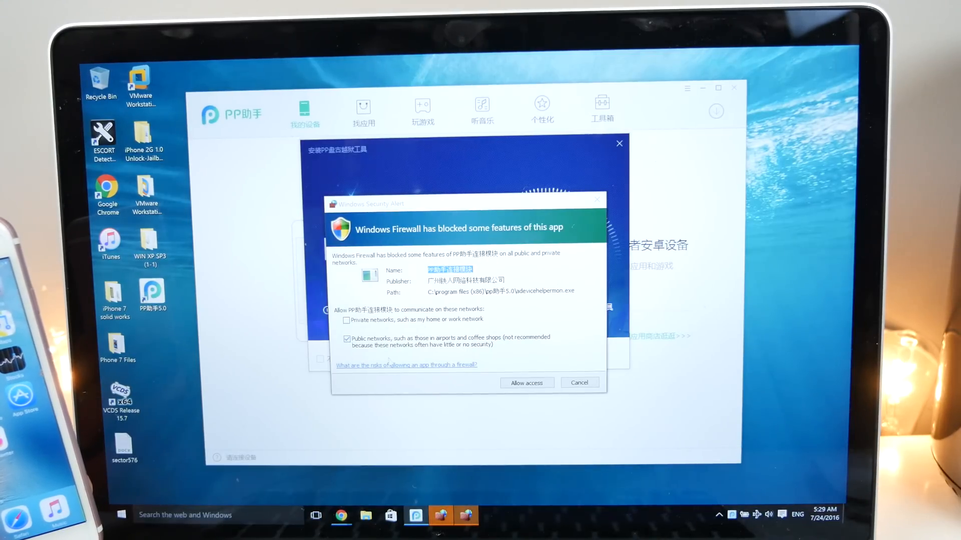
Allow PP Assistant through Windows Firewall so the iOS 9.2–9.3.3 jailbreak notice appears
click(346, 320)
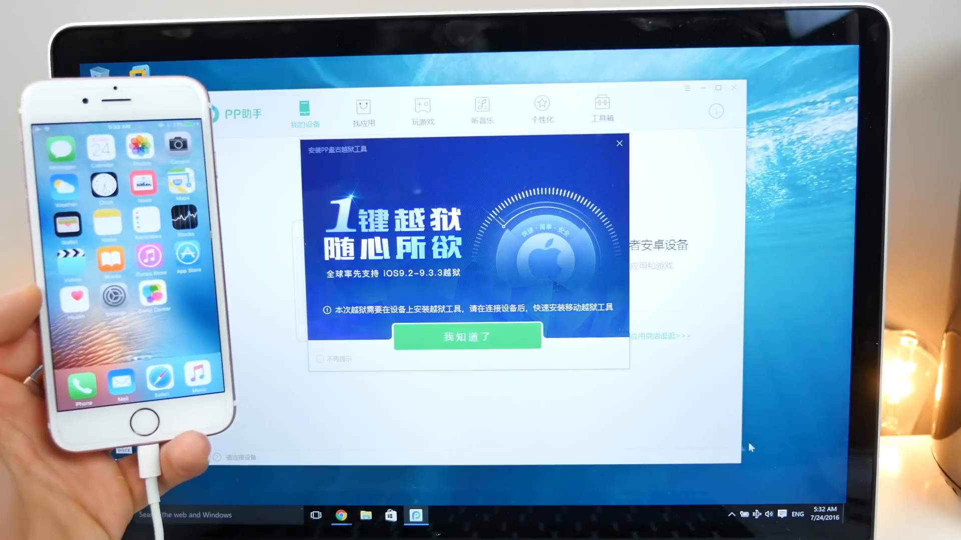
Dismiss the jailbreak notice with 我知道了 so the connected iPhone's details and captcha prompt appear
click(465, 337)
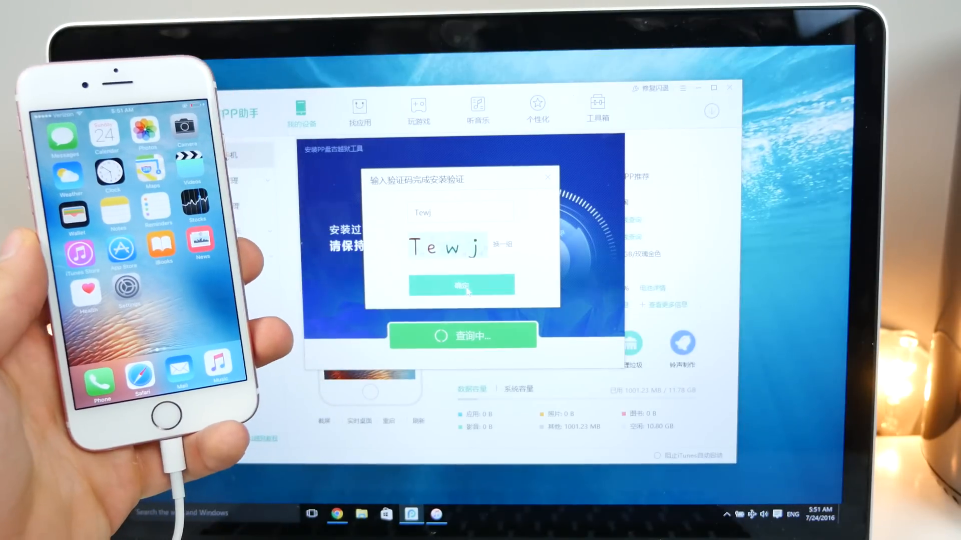
Submit the verification code Tewj so the jailbreak tool installs on the iPhone
click(462, 285)
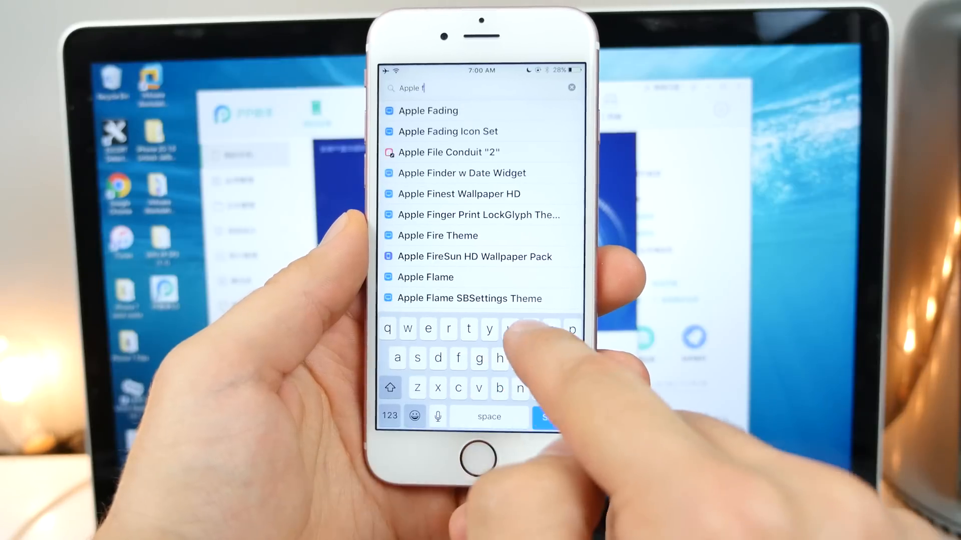
Select Apple File Conduit "2" from Cydia's search results to show its details page
click(448, 152)
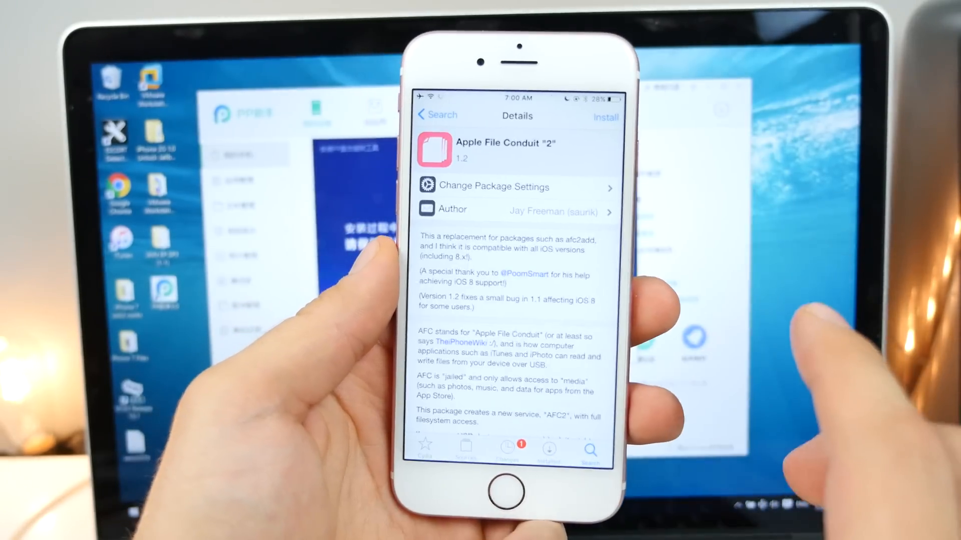